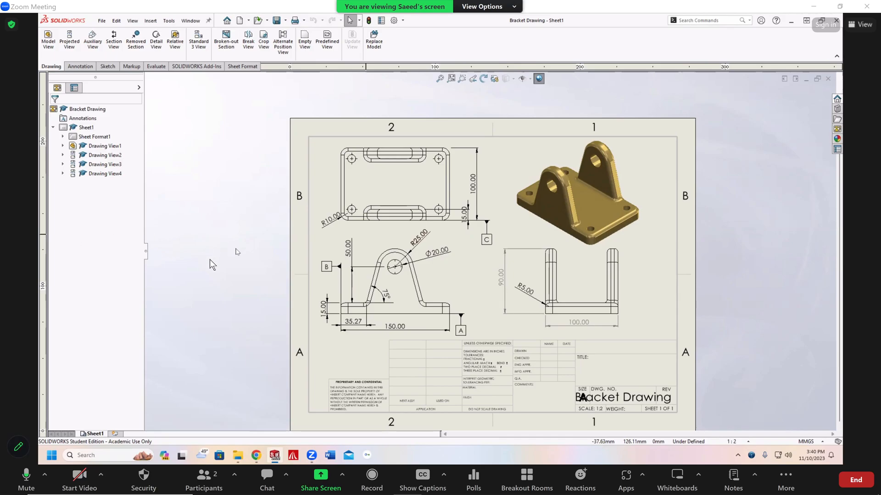
{"action": "mouse_move", "coordinate": [217, 267]}
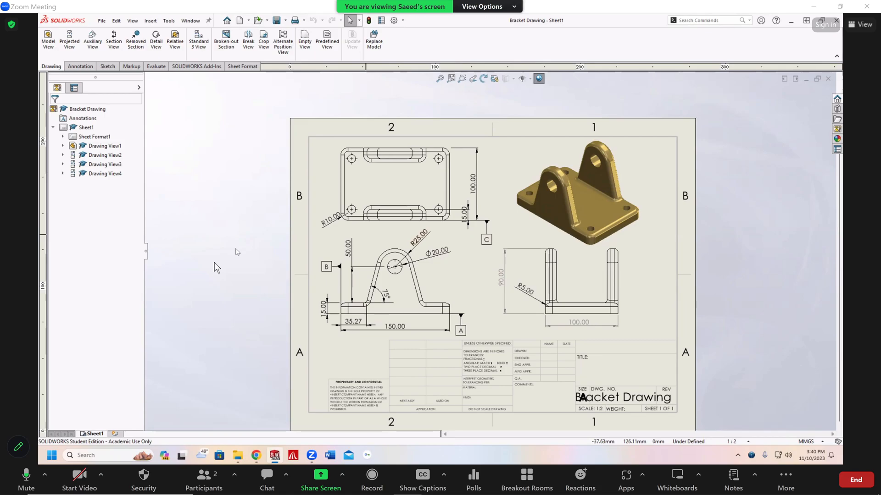
{"action": "mouse_move", "coordinate": [407, 288]}
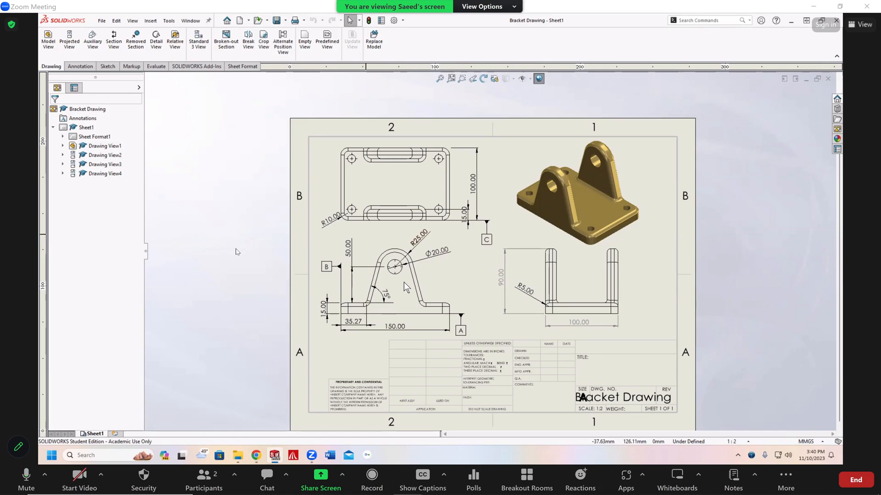
{"action": "mouse_move", "coordinate": [402, 283]}
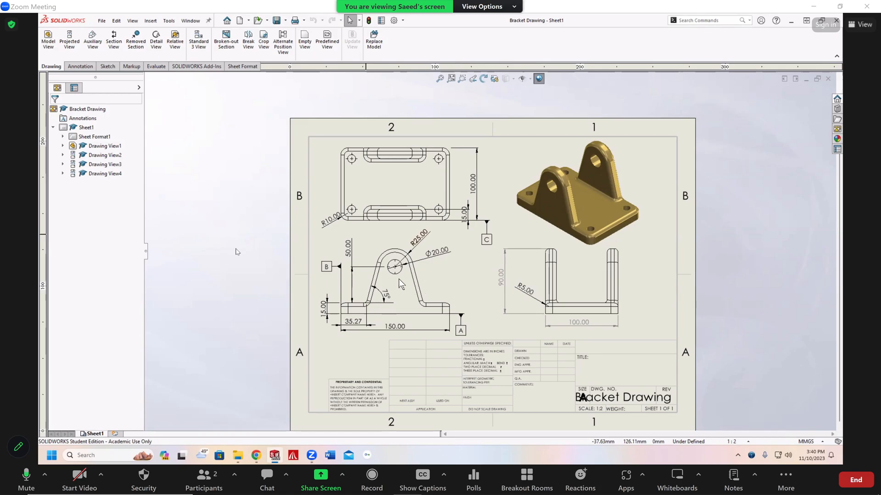
{"action": "mouse_move", "coordinate": [365, 248]}
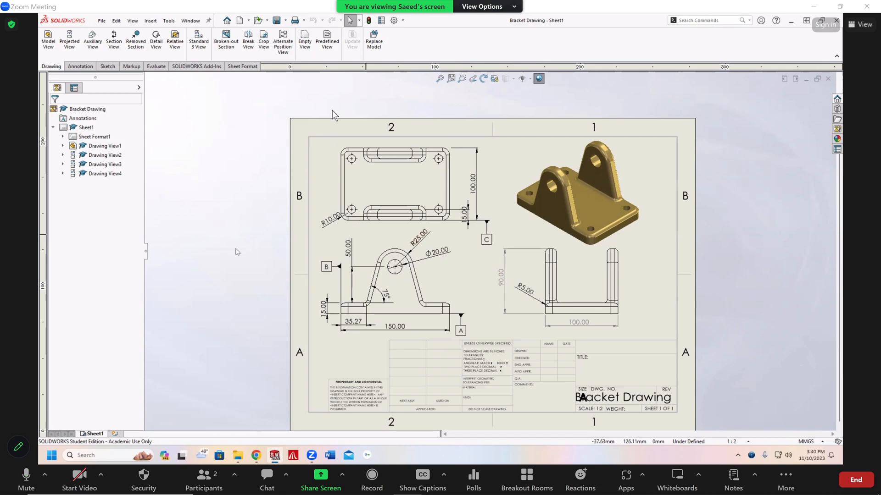
{"action": "mouse_move", "coordinate": [310, 87]}
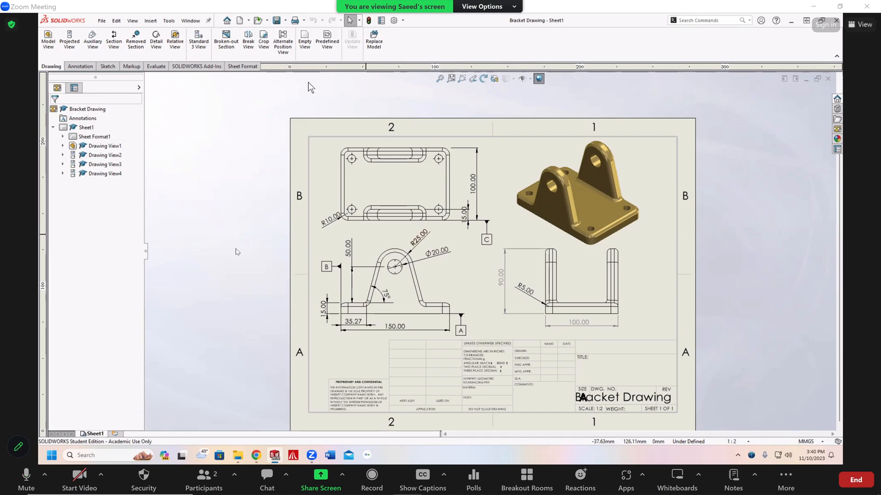
{"action": "mouse_move", "coordinate": [253, 227]}
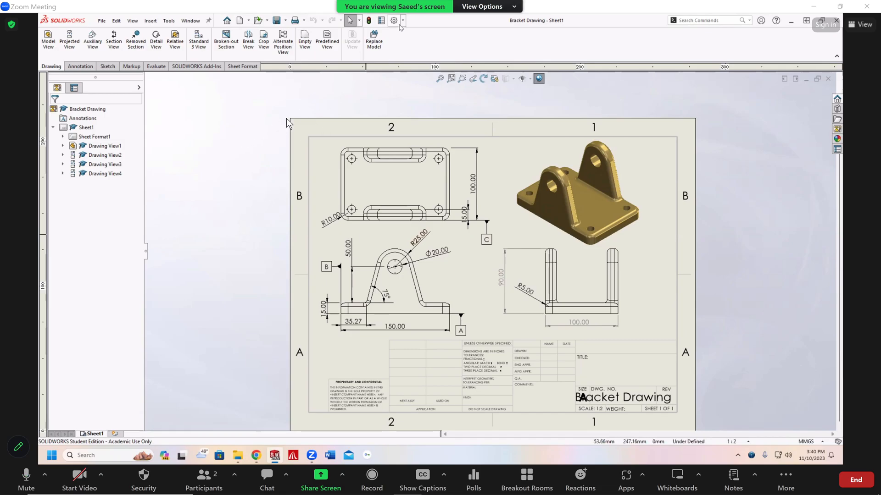
{"action": "mouse_move", "coordinate": [394, 20]}
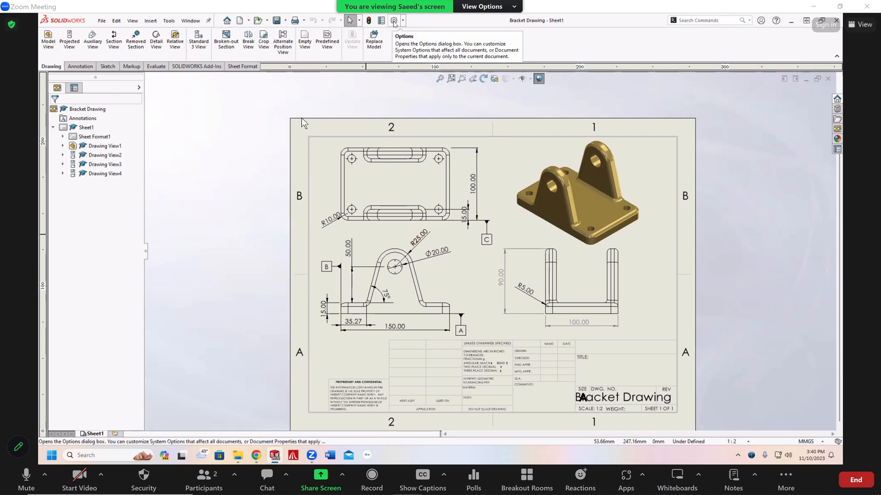
- Set the Bracket Drawing's overall drafting standard to ANSI in Document Properties and confirm
{"action": "left_click", "coordinate": [403, 21]}
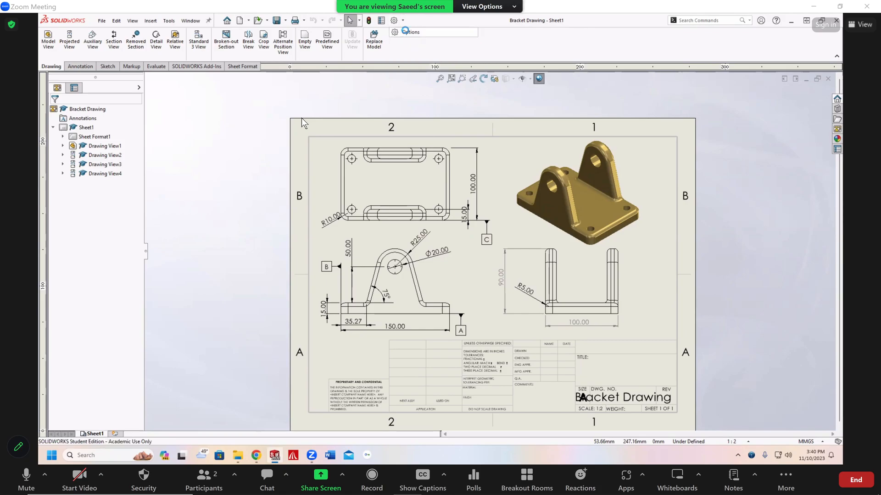
{"action": "left_click", "coordinate": [394, 20]}
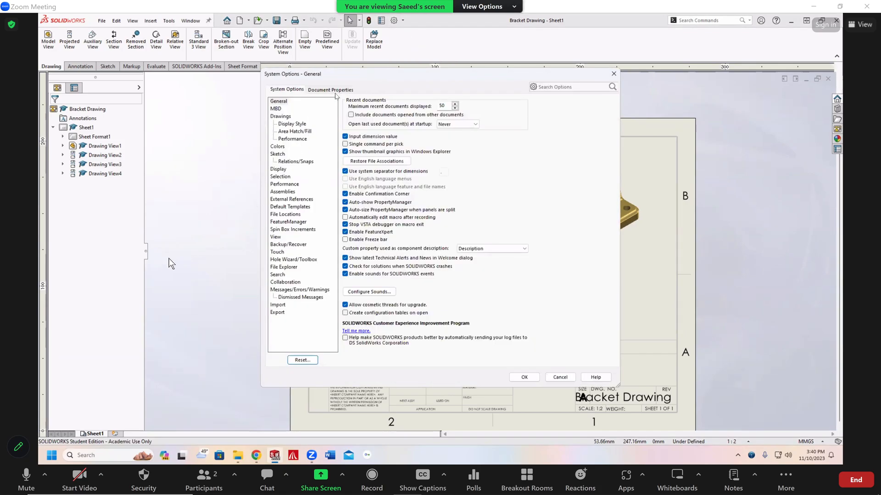
{"action": "left_click", "coordinate": [331, 90]}
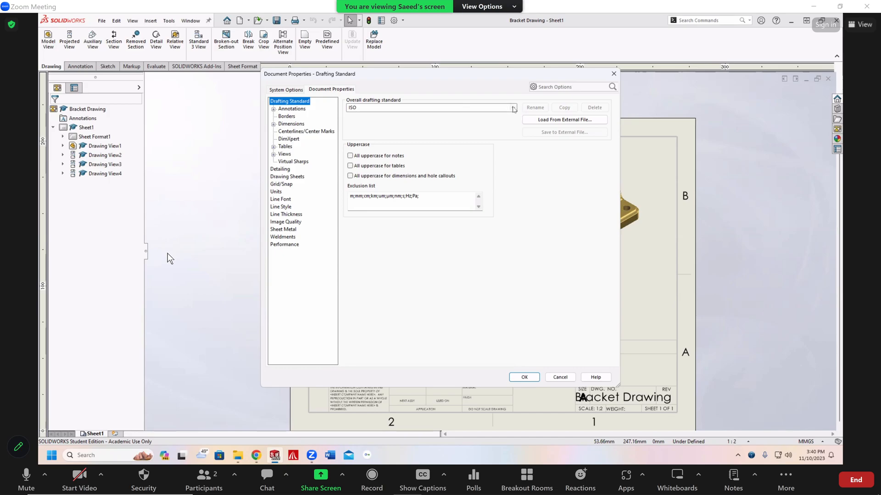
{"action": "left_click", "coordinate": [511, 108]}
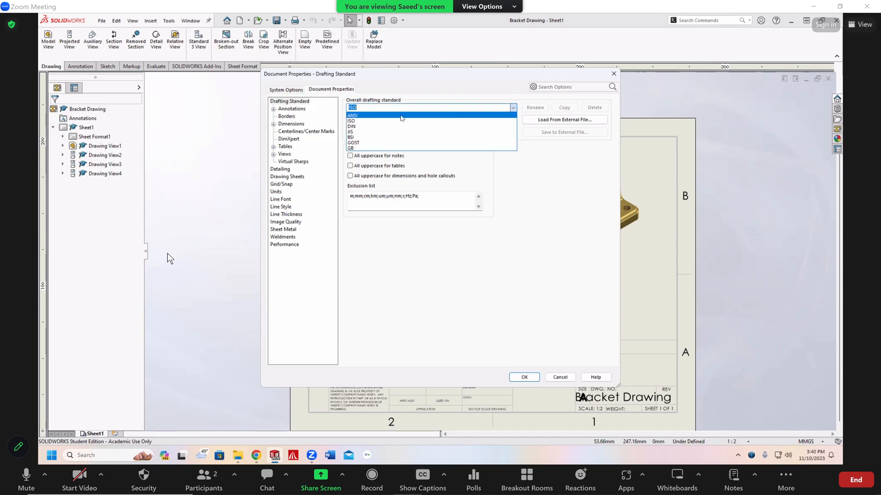
{"action": "left_click", "coordinate": [352, 115]}
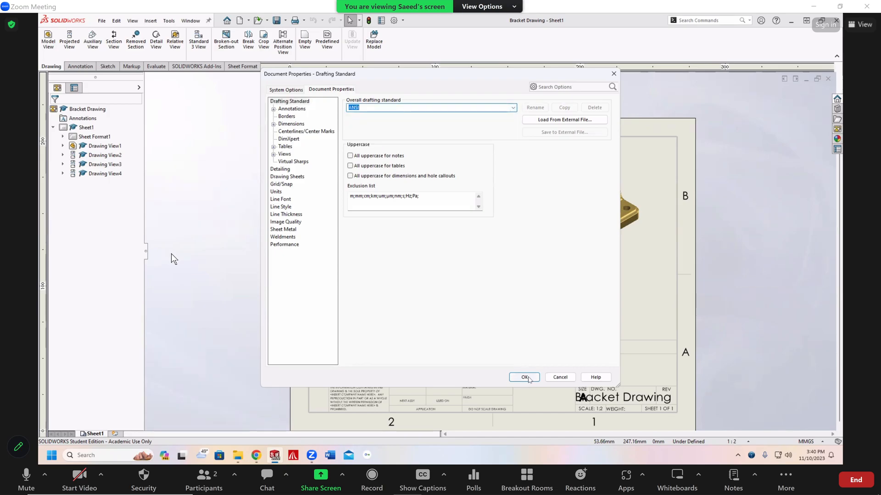
{"action": "left_click", "coordinate": [523, 377]}
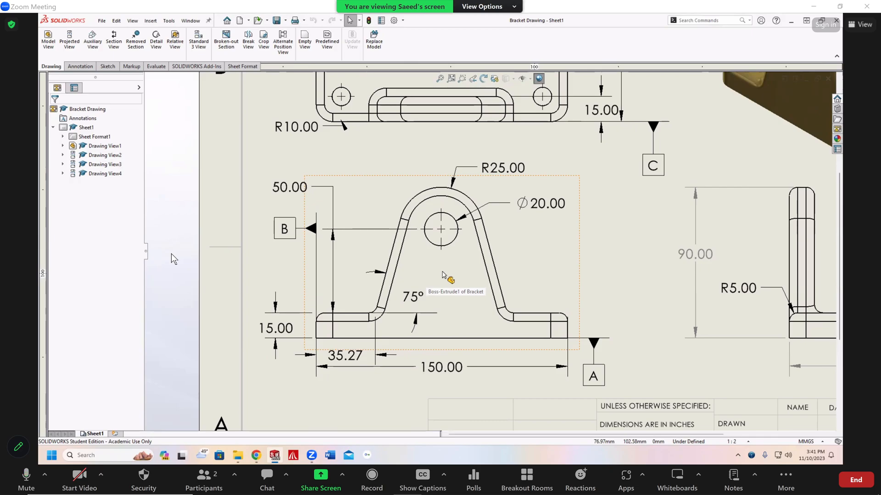
{"action": "mouse_move", "coordinate": [632, 235]}
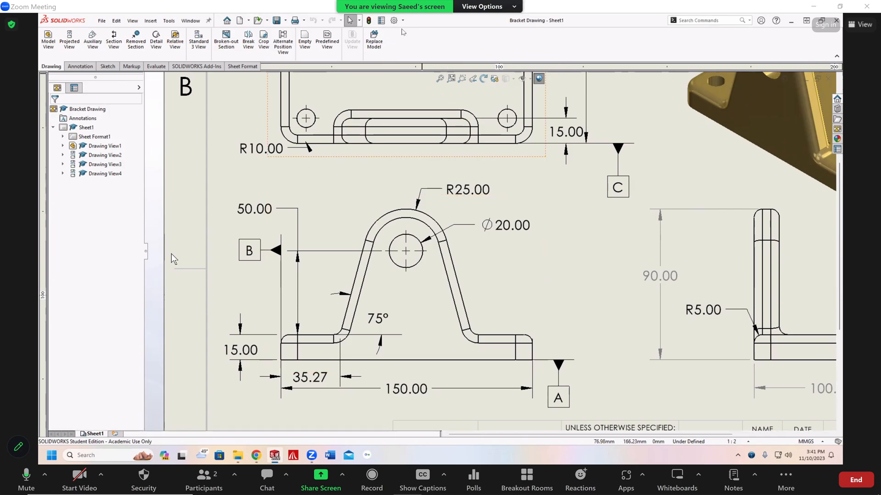
- Bring up the Options dialog's Document Properties to revert the drafting standard to ISO
{"action": "left_click", "coordinate": [393, 21]}
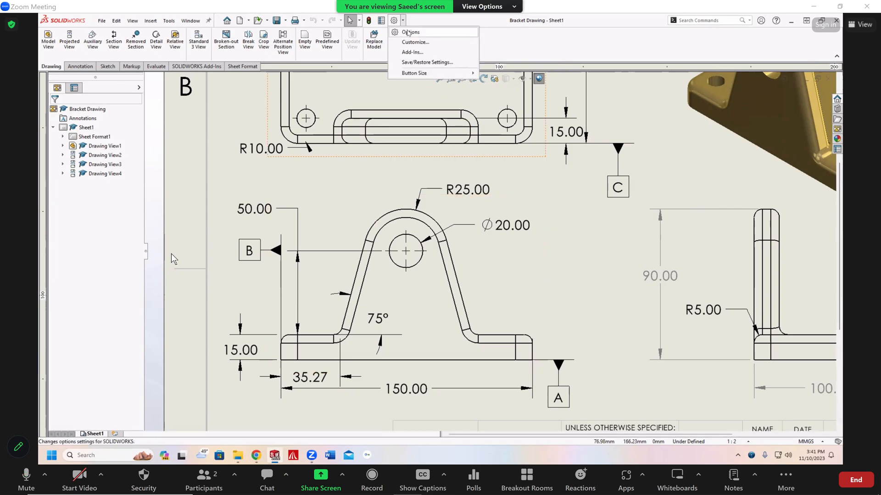
{"action": "left_click", "coordinate": [410, 33]}
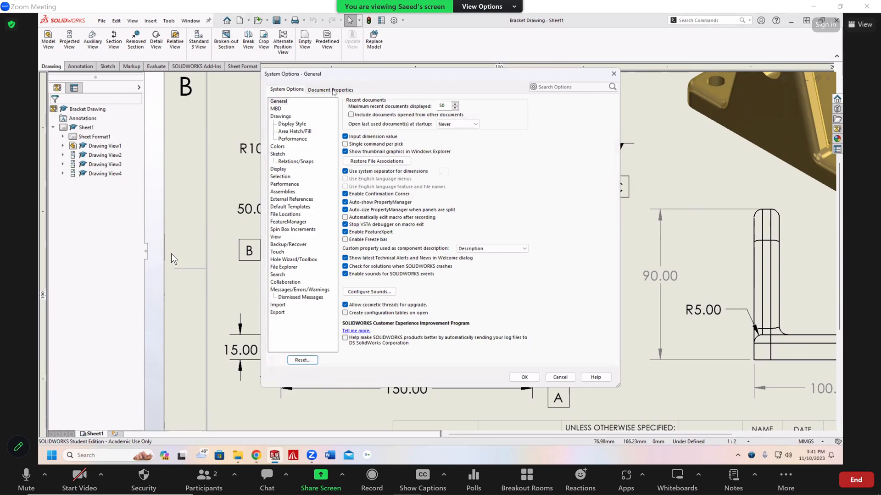
{"action": "left_click", "coordinate": [330, 89]}
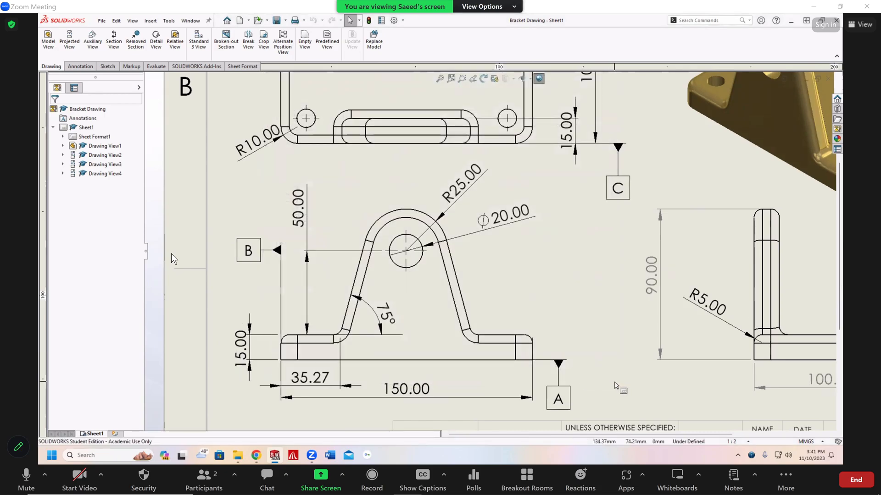
{"action": "mouse_move", "coordinate": [620, 381]}
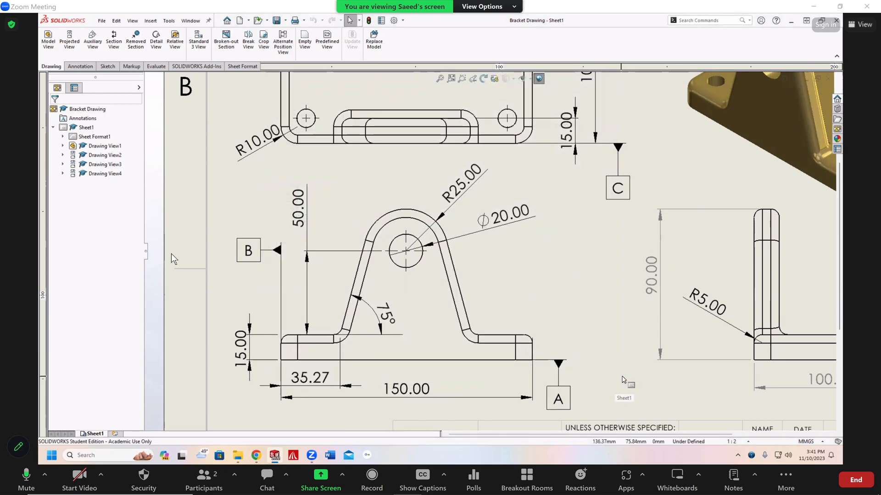
{"action": "mouse_move", "coordinate": [627, 372]}
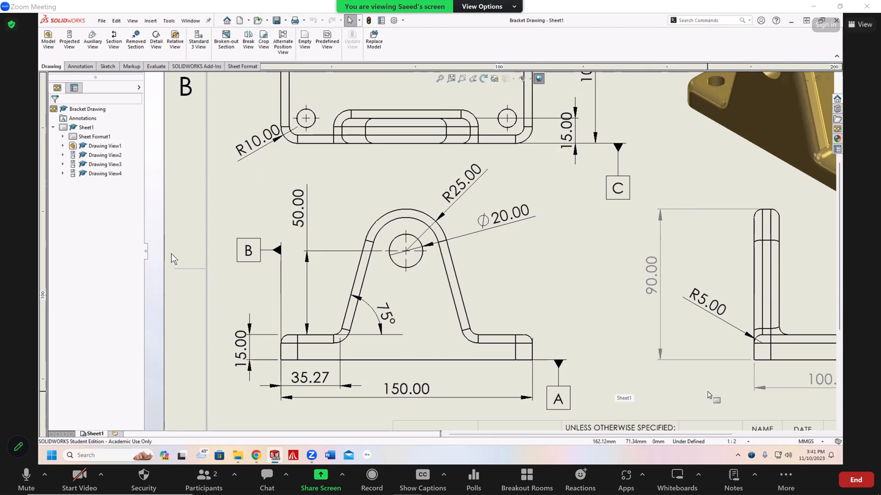
{"action": "mouse_move", "coordinate": [586, 203]}
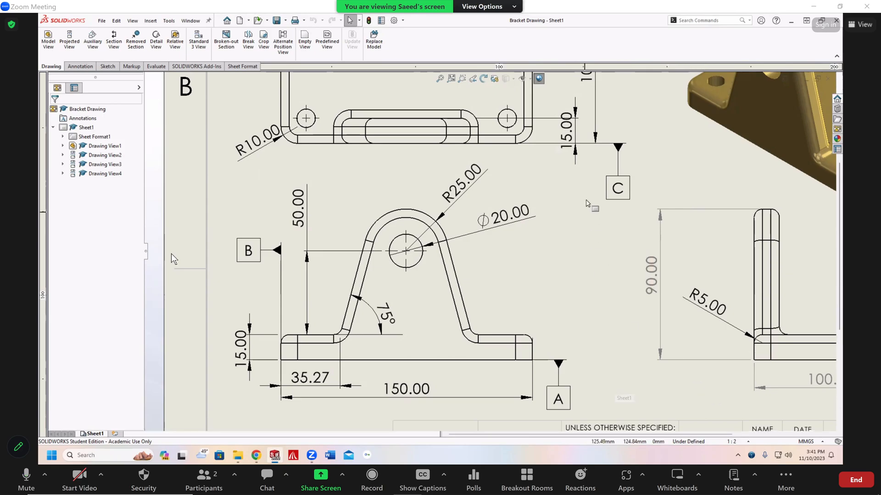
{"action": "left_click", "coordinate": [237, 349]}
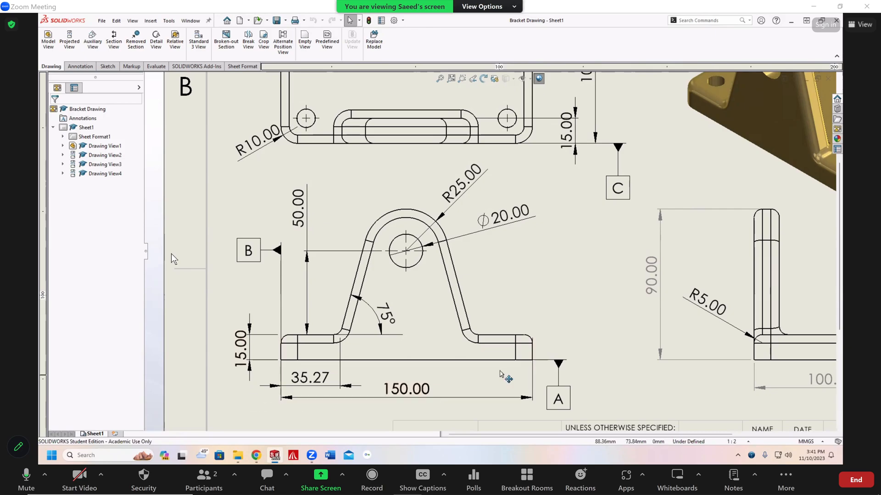
{"action": "mouse_move", "coordinate": [565, 219]}
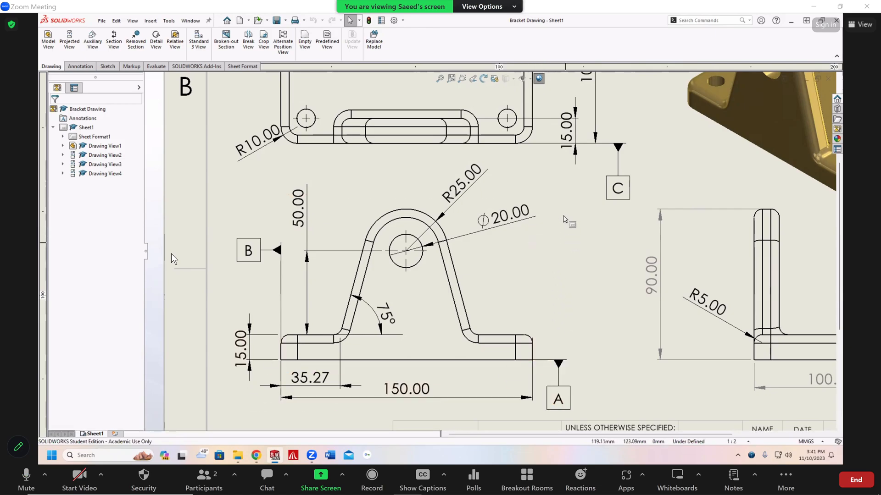
{"action": "mouse_move", "coordinate": [505, 178]}
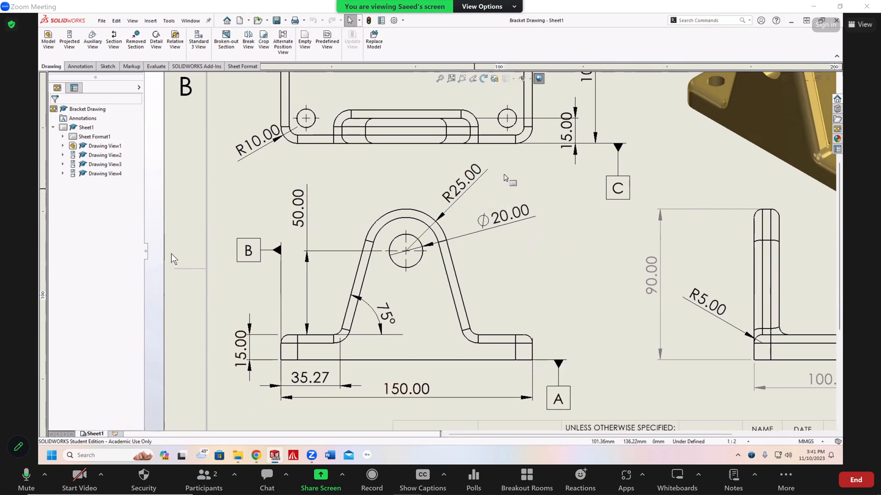
{"action": "left_click", "coordinate": [706, 308]}
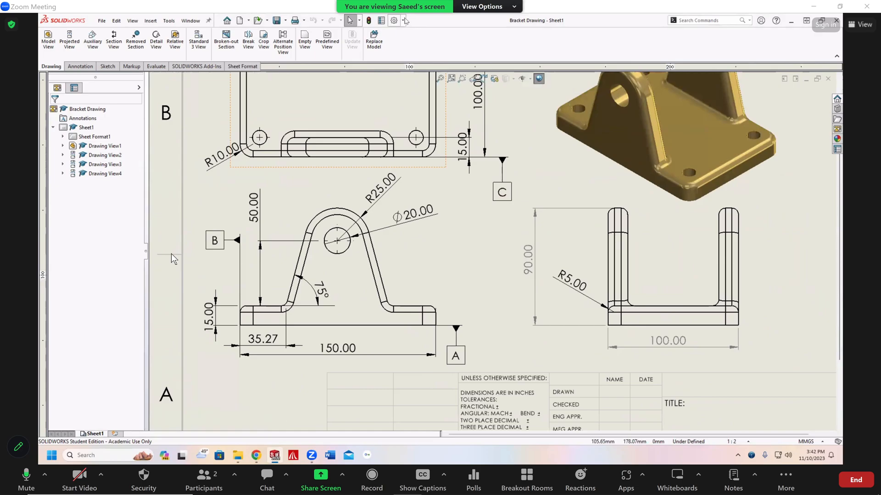
- Pick ANSI as the drafting standard in Document Properties, then select the 35.27 dimension
{"action": "left_click", "coordinate": [393, 21]}
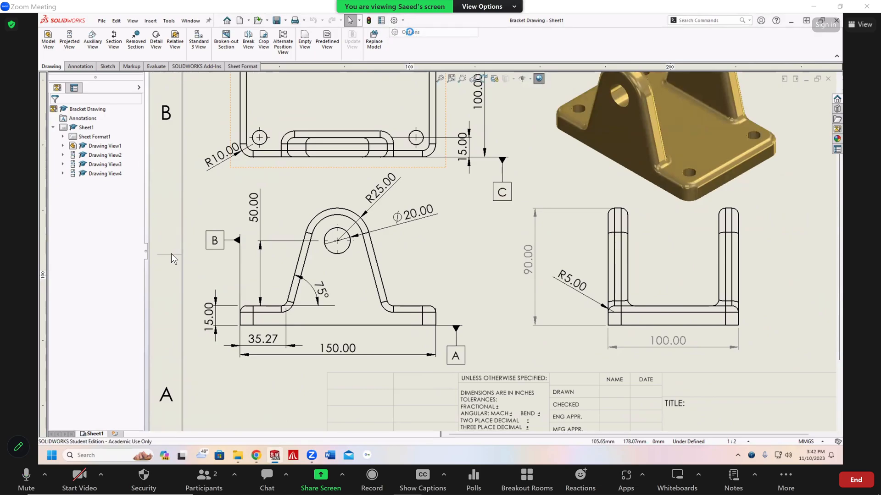
{"action": "left_click", "coordinate": [395, 20]}
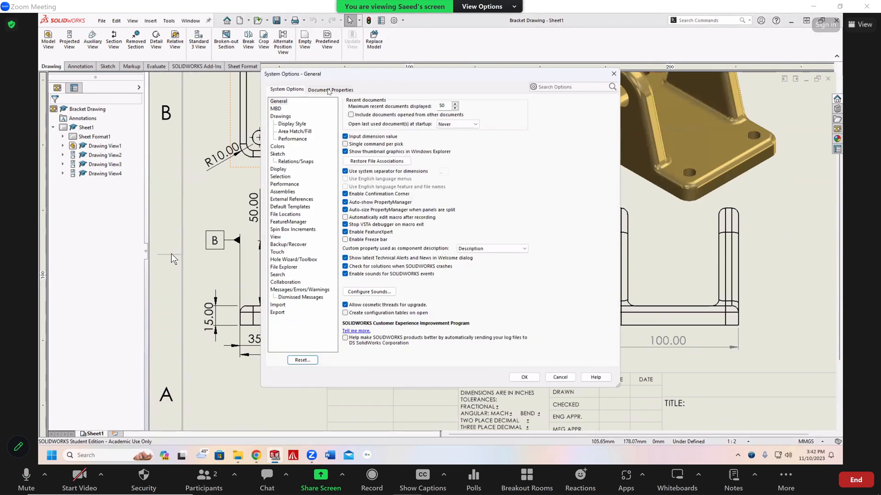
{"action": "left_click", "coordinate": [330, 90]}
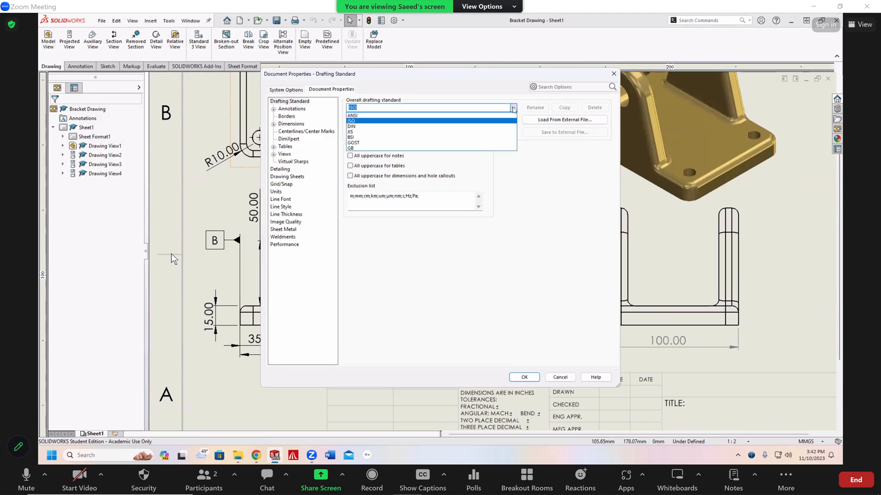
{"action": "left_click", "coordinate": [352, 115]}
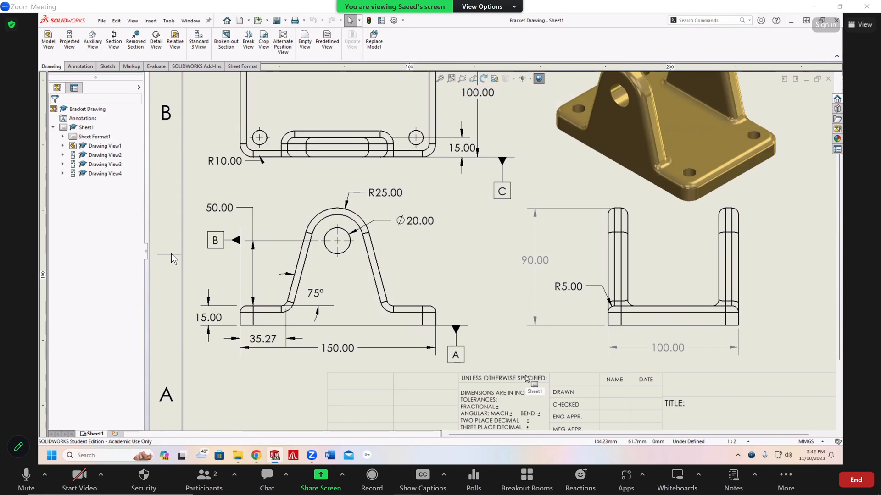
{"action": "left_click", "coordinate": [261, 338]}
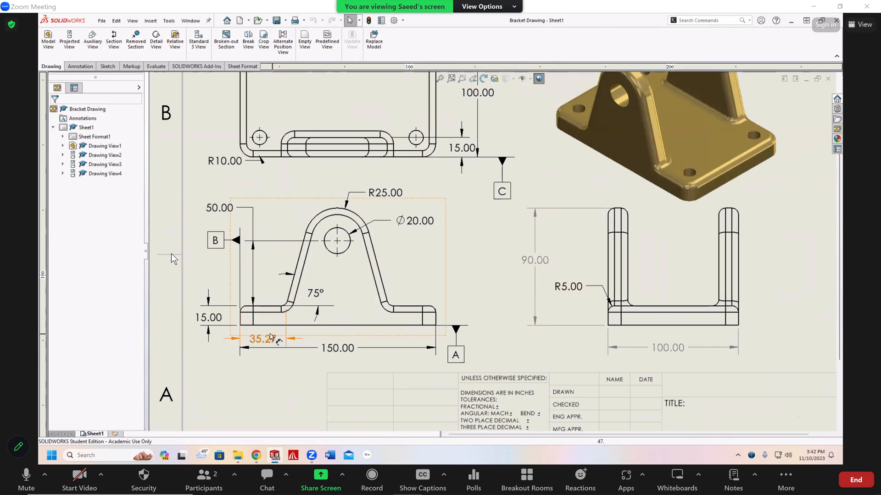